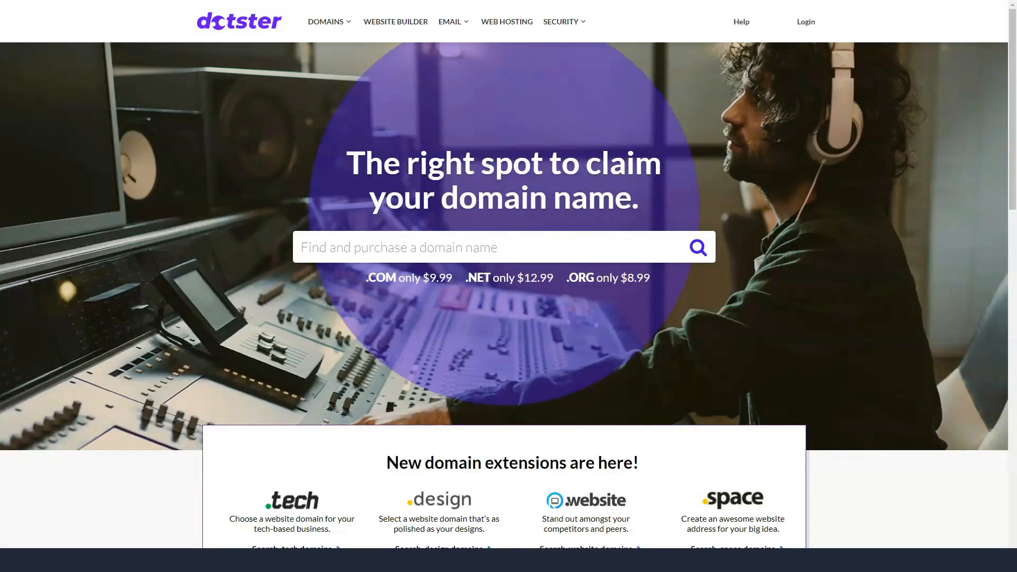
Scroll the homepage from the hero domain search down to the footer and back to the top
{"action": "scroll", "scroll_direction": "down", "scroll_amount": 3}
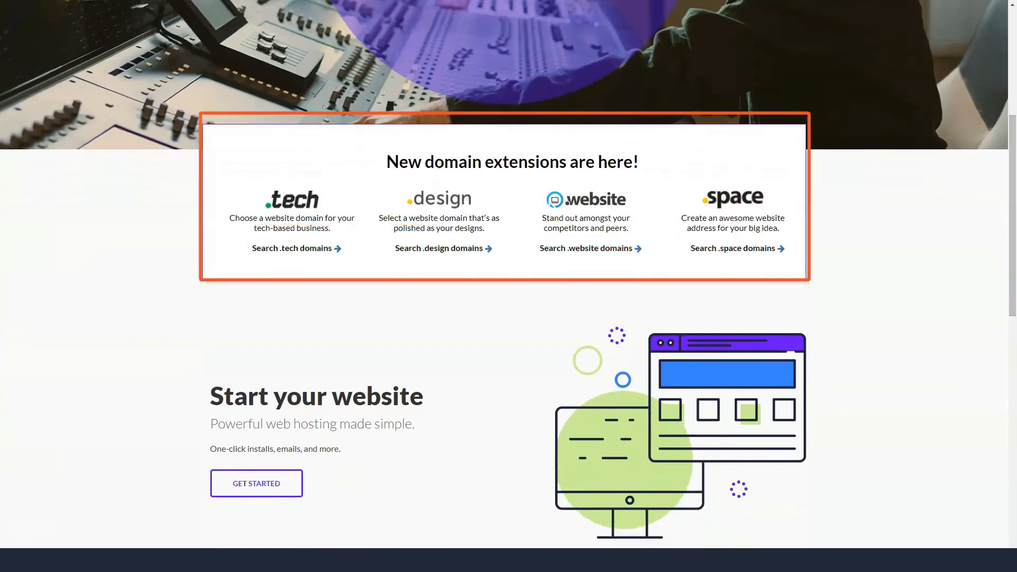
{"action": "scroll", "scroll_direction": "down", "scroll_amount": 3}
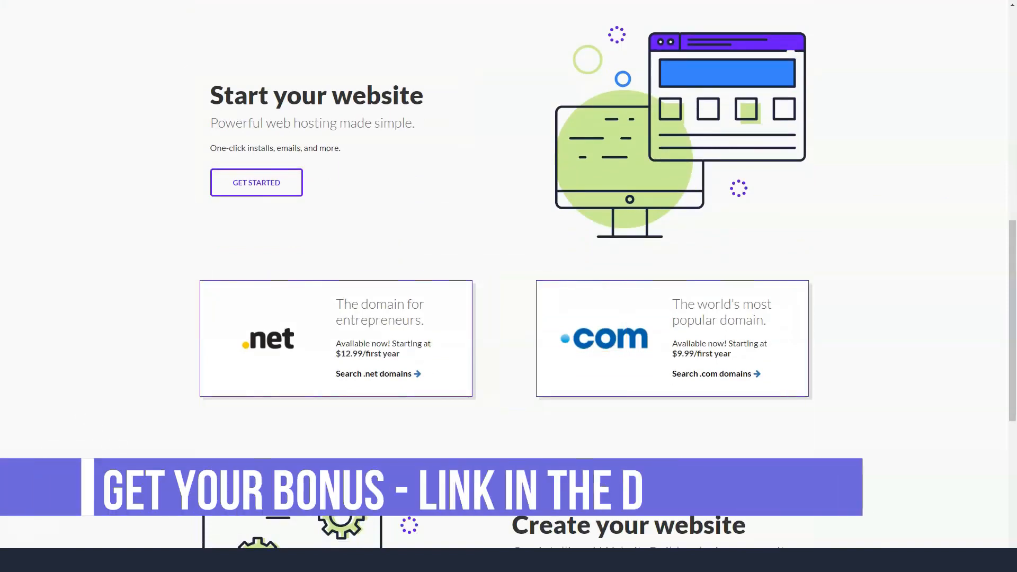
{"action": "scroll", "scroll_direction": "down", "scroll_amount": 3}
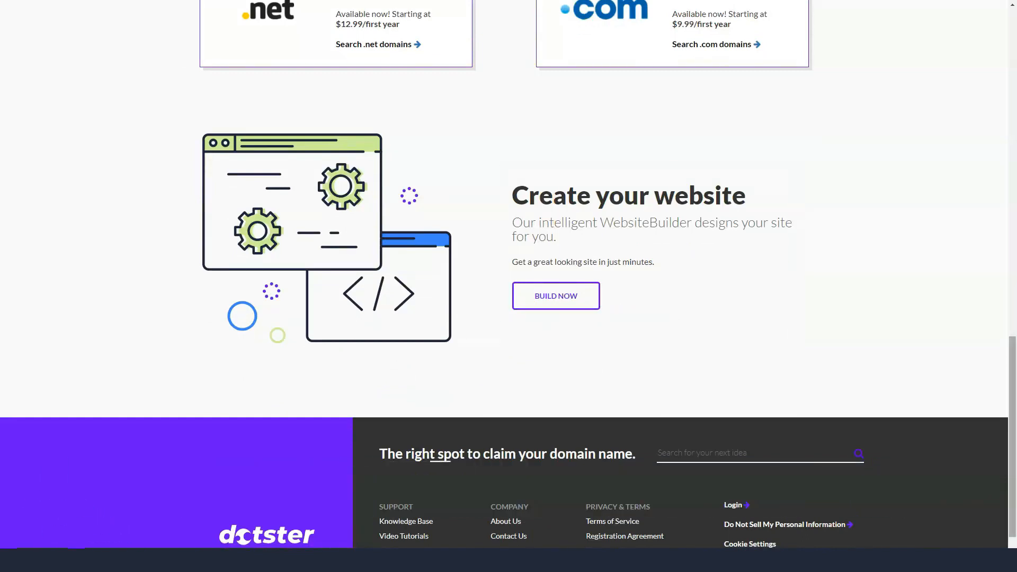
{"action": "scroll", "scroll_direction": "up", "scroll_amount": 3}
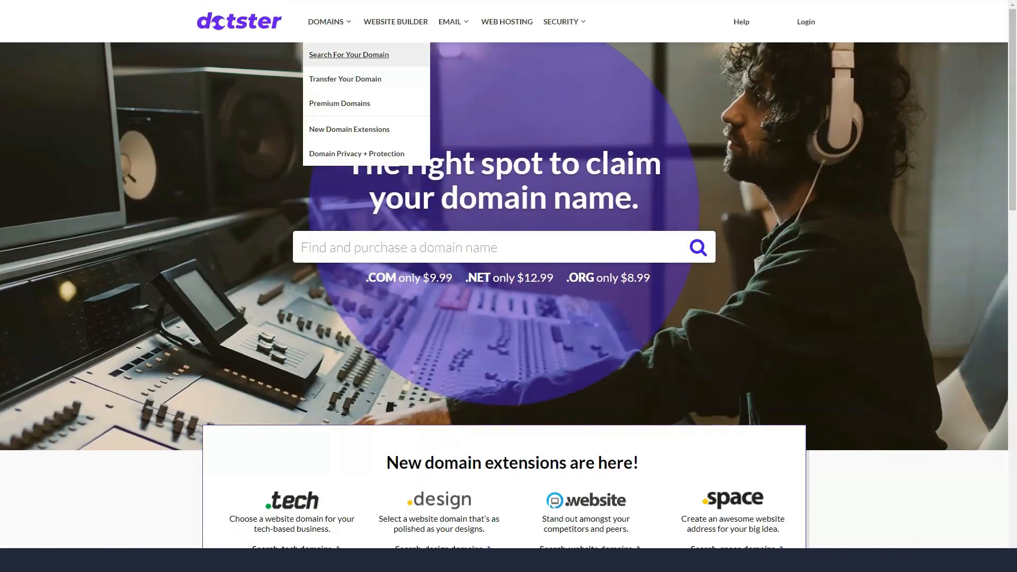
Go to Search For Your Domain and read down through its benefits and domain-buying FAQs
{"action": "left_click", "coordinate": [348, 55]}
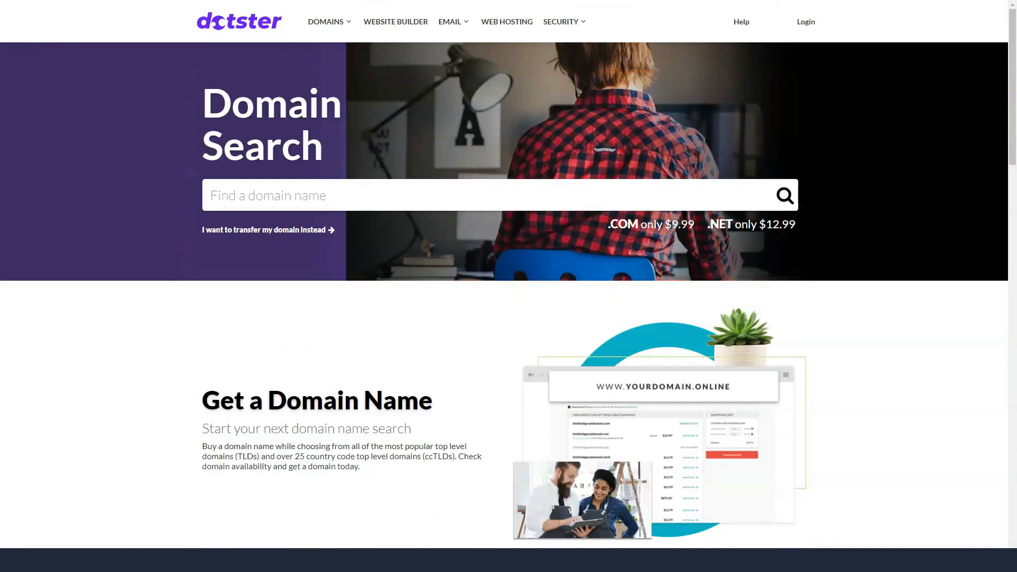
{"action": "scroll", "scroll_direction": "down", "scroll_amount": 3}
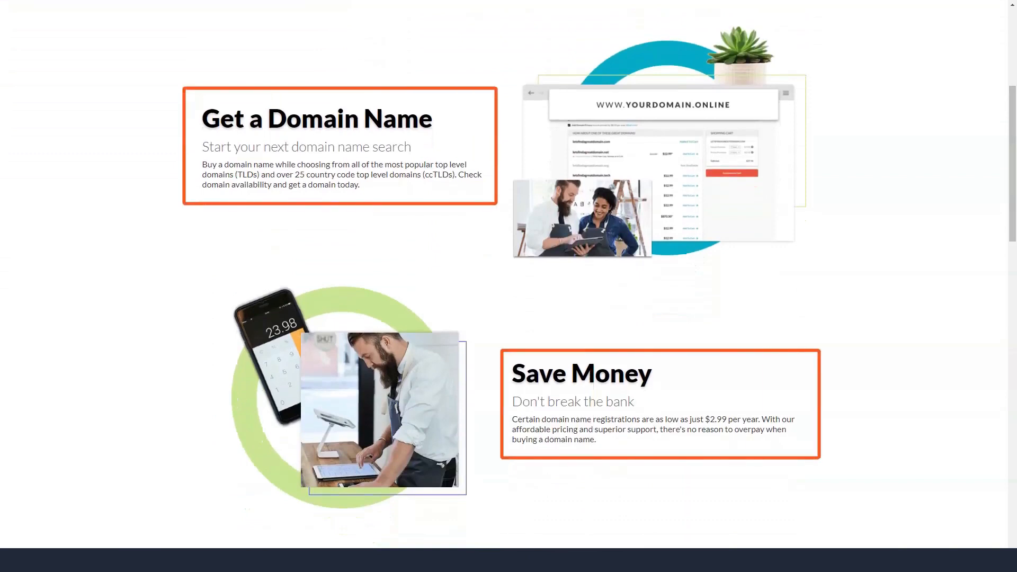
{"action": "scroll", "scroll_direction": "down", "scroll_amount": 3}
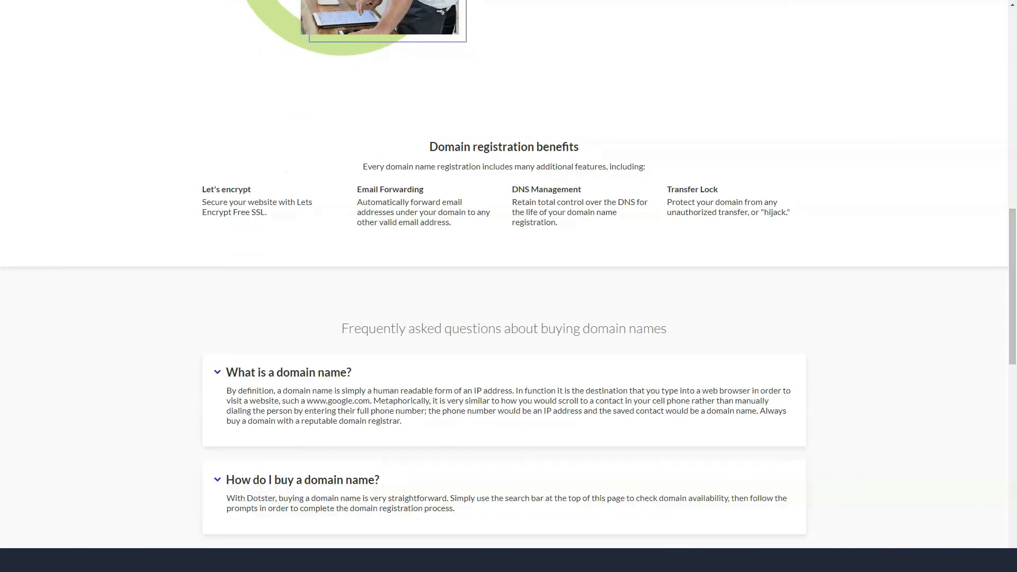
{"action": "scroll", "scroll_direction": "down", "scroll_amount": 3}
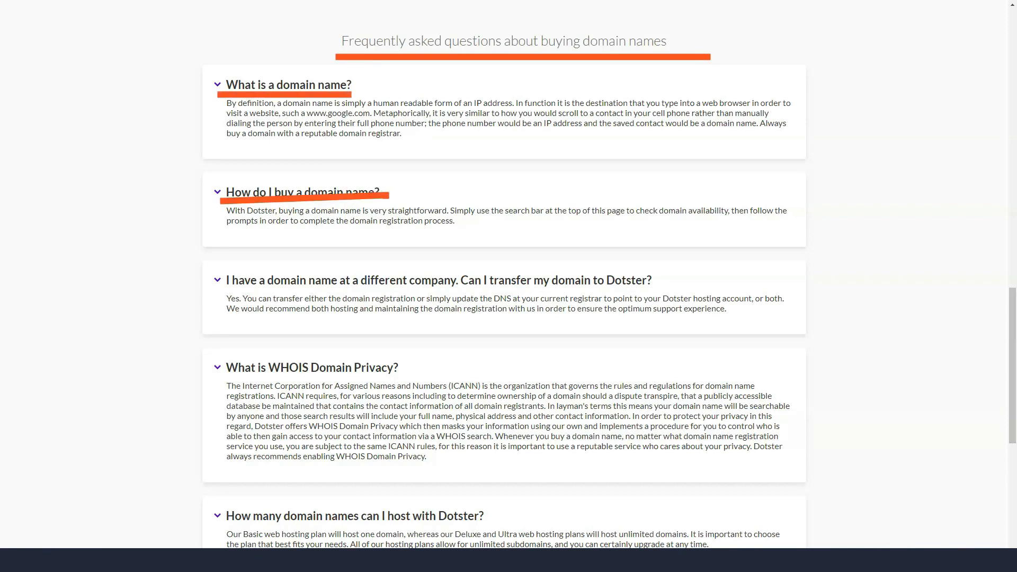
{"action": "scroll", "scroll_direction": "down", "scroll_amount": 3}
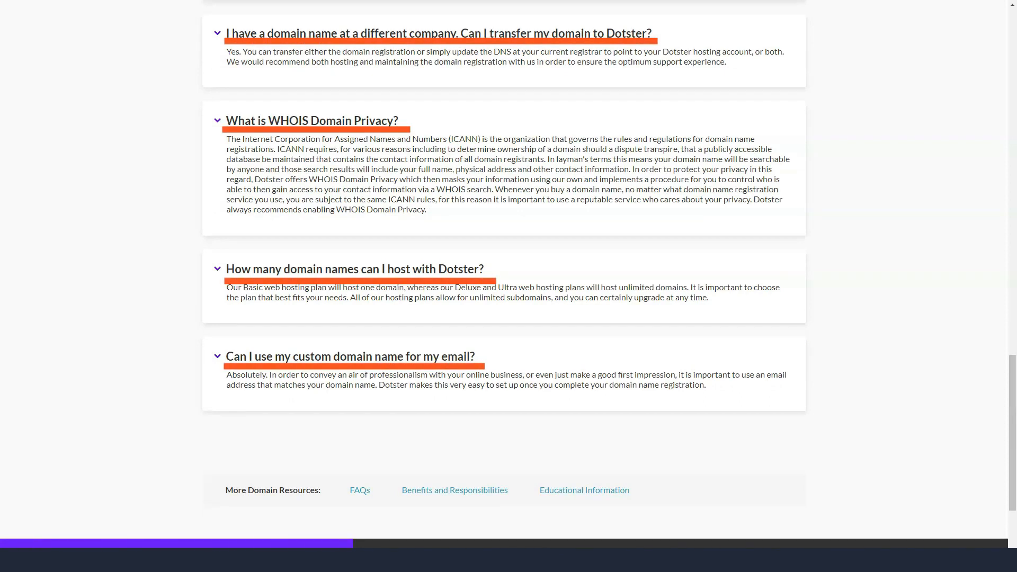
{"action": "scroll", "scroll_direction": "down", "scroll_amount": 3}
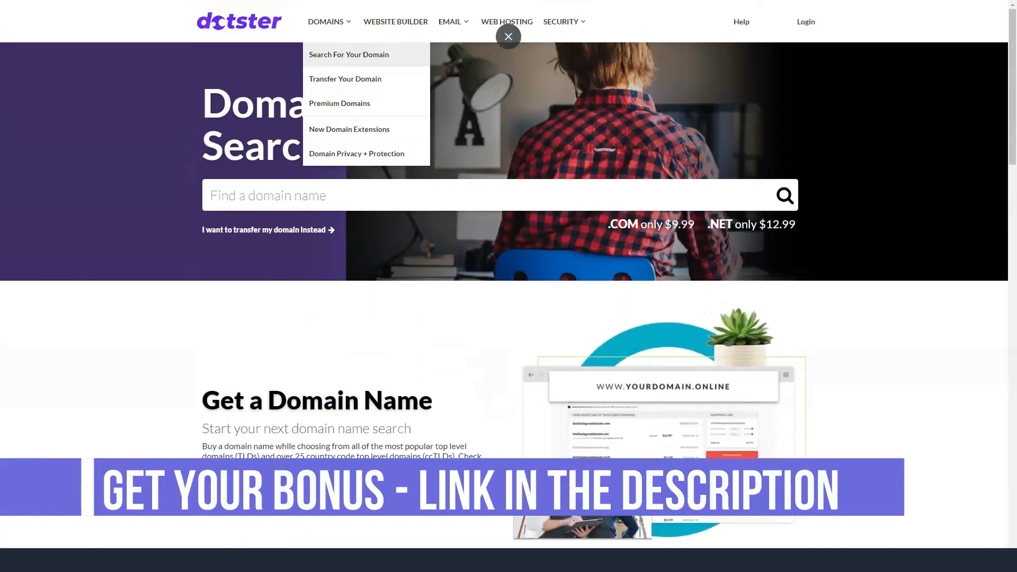
Go to Transfer Your Domain and read its features, transfer requirements and FAQs
{"action": "left_click", "coordinate": [345, 79]}
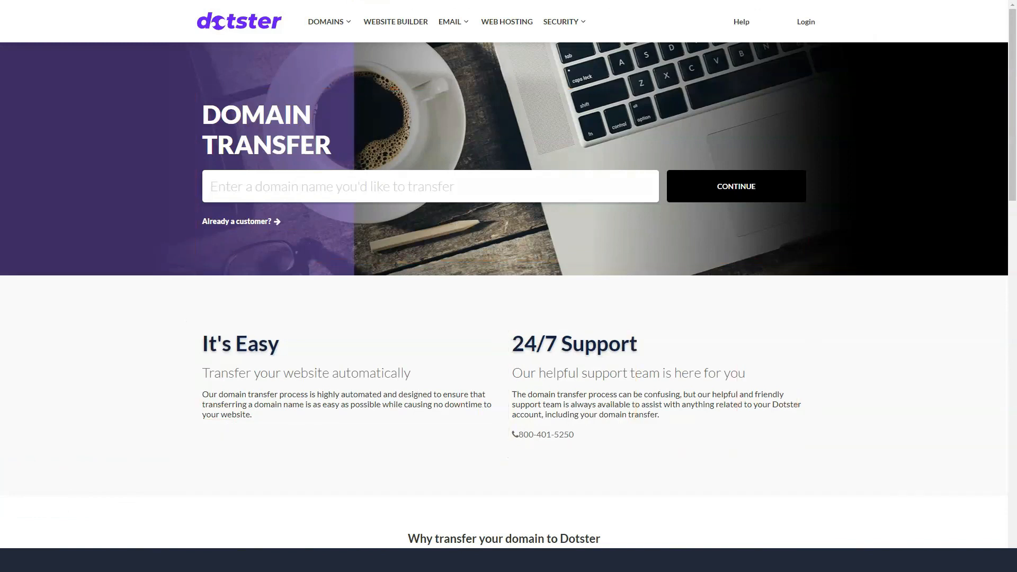
{"action": "scroll", "scroll_direction": "down", "scroll_amount": 3}
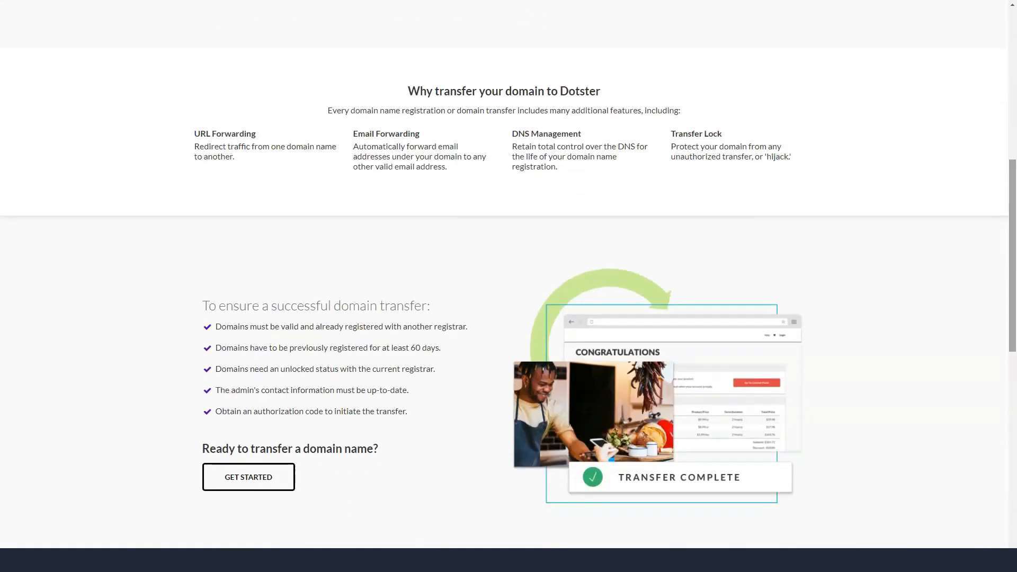
{"action": "scroll", "scroll_direction": "down", "scroll_amount": 3}
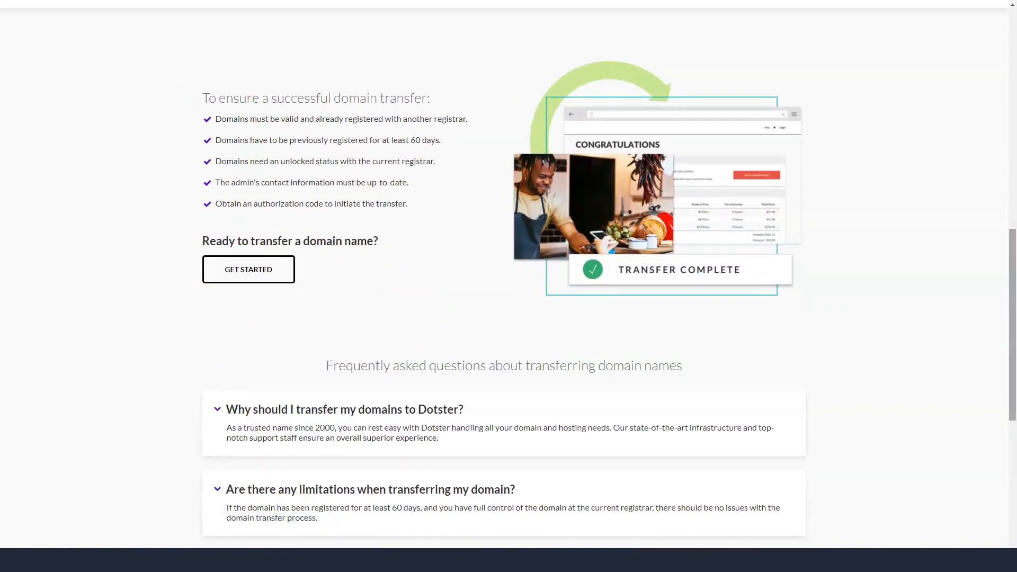
{"action": "scroll", "scroll_direction": "down", "scroll_amount": 3}
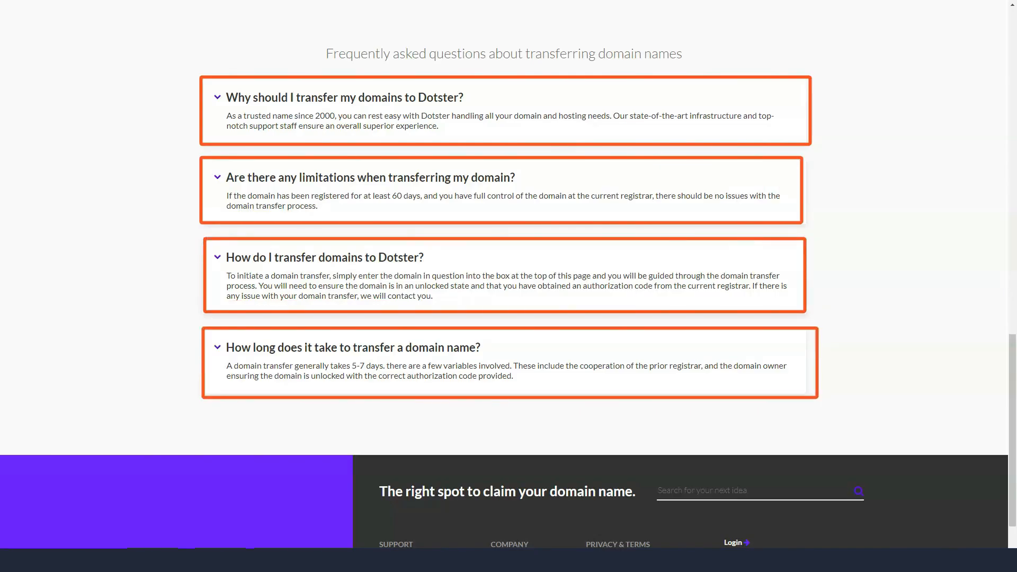
{"action": "left_click", "coordinate": [325, 22]}
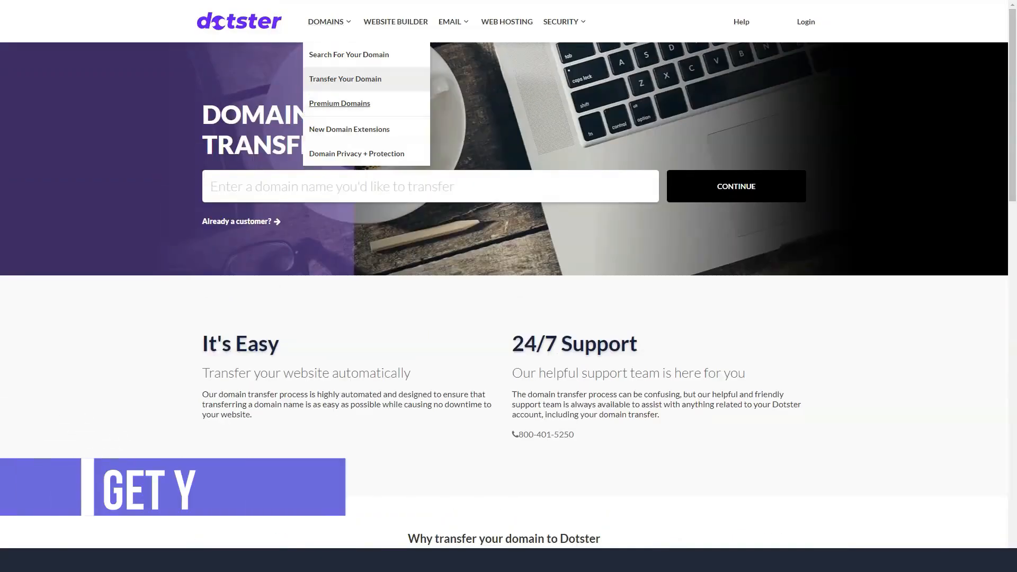
Go to Premium Domains and read its intro, benefits and premium-domain FAQs
{"action": "left_click", "coordinate": [339, 102]}
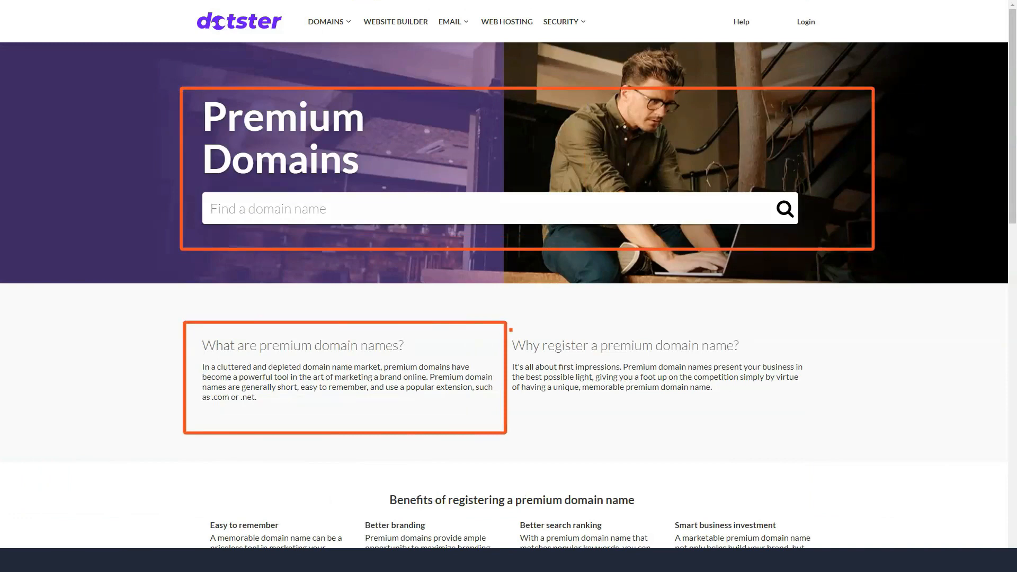
{"action": "scroll", "scroll_direction": "down", "scroll_amount": 3}
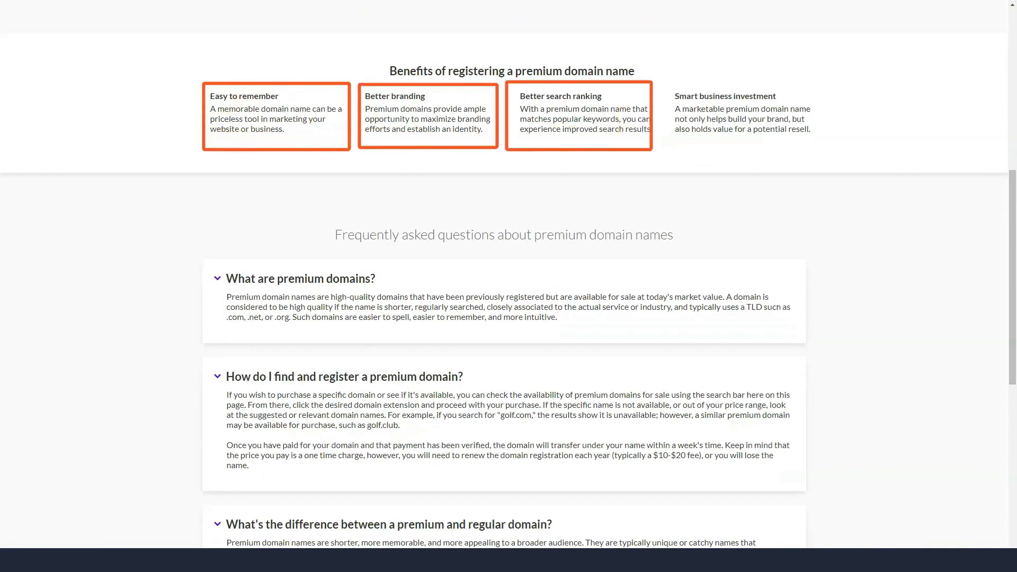
{"action": "mouse_move", "coordinate": [751, 116]}
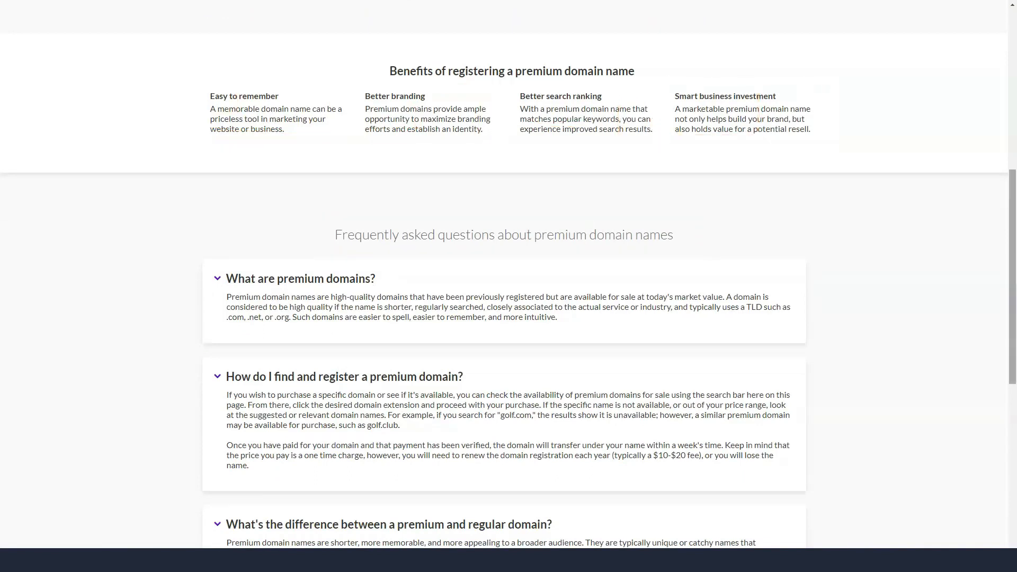
{"action": "scroll", "scroll_direction": "down", "scroll_amount": 3}
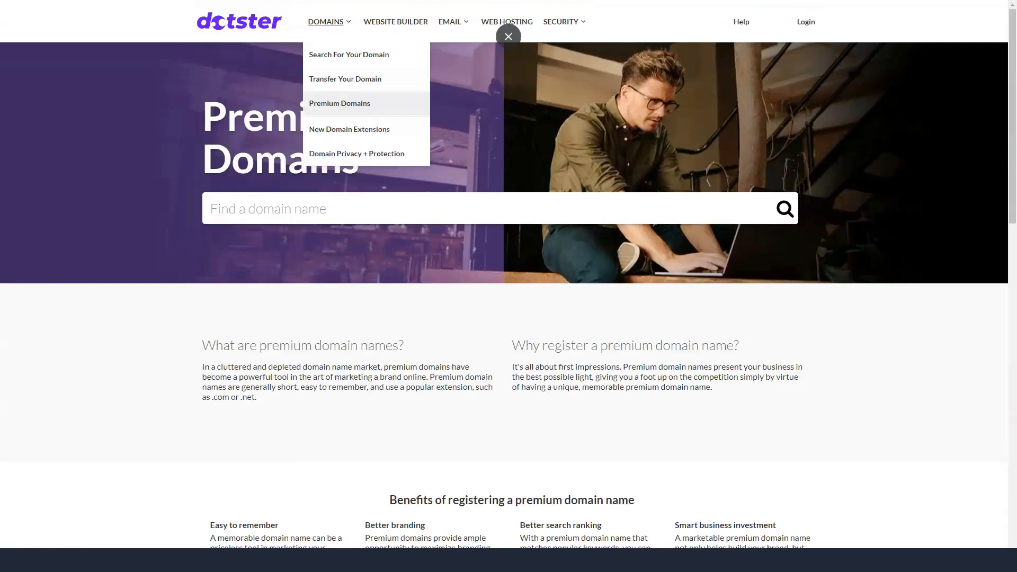
Go to New Domain Extensions and browse the TLD price table and new-TLD FAQs
{"action": "left_click", "coordinate": [348, 129]}
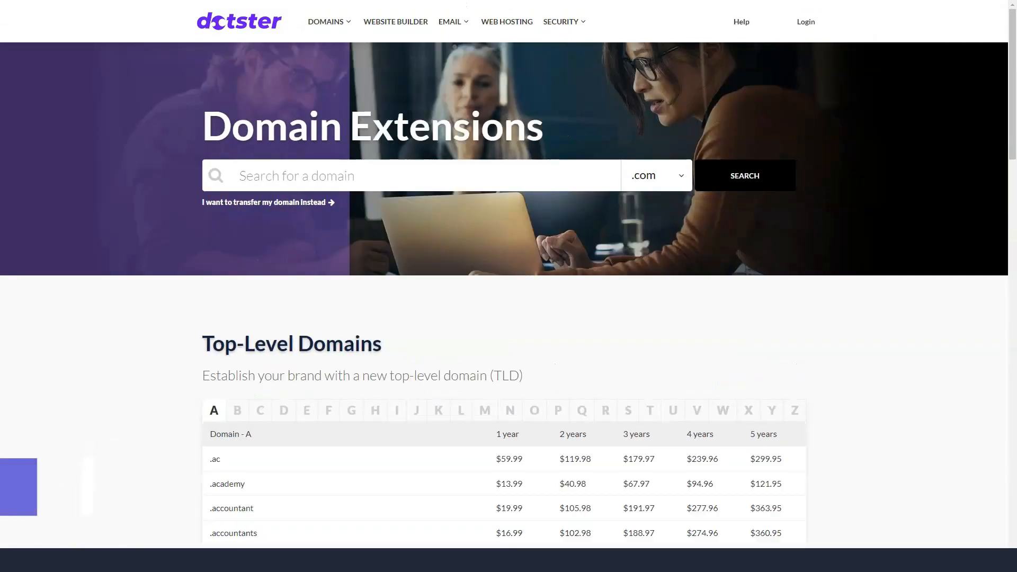
{"action": "scroll", "scroll_direction": "down", "scroll_amount": 3}
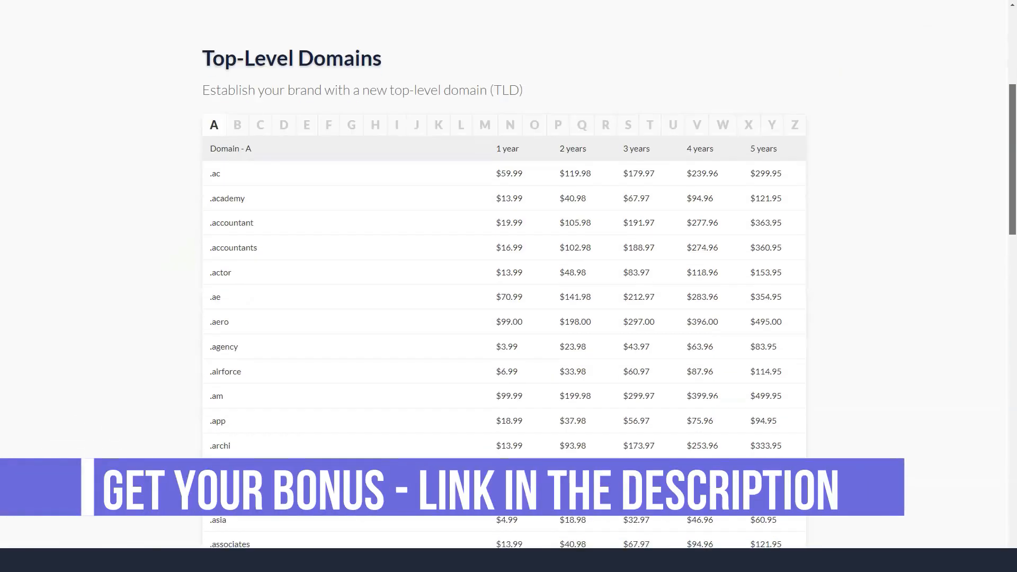
{"action": "scroll", "scroll_direction": "down", "scroll_amount": 3}
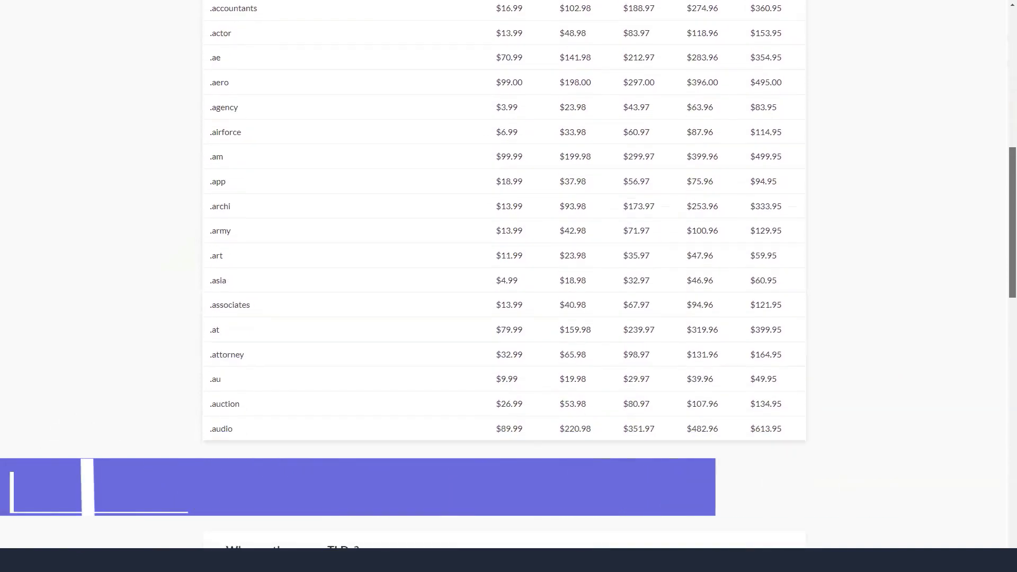
{"action": "scroll", "scroll_direction": "down", "scroll_amount": 3}
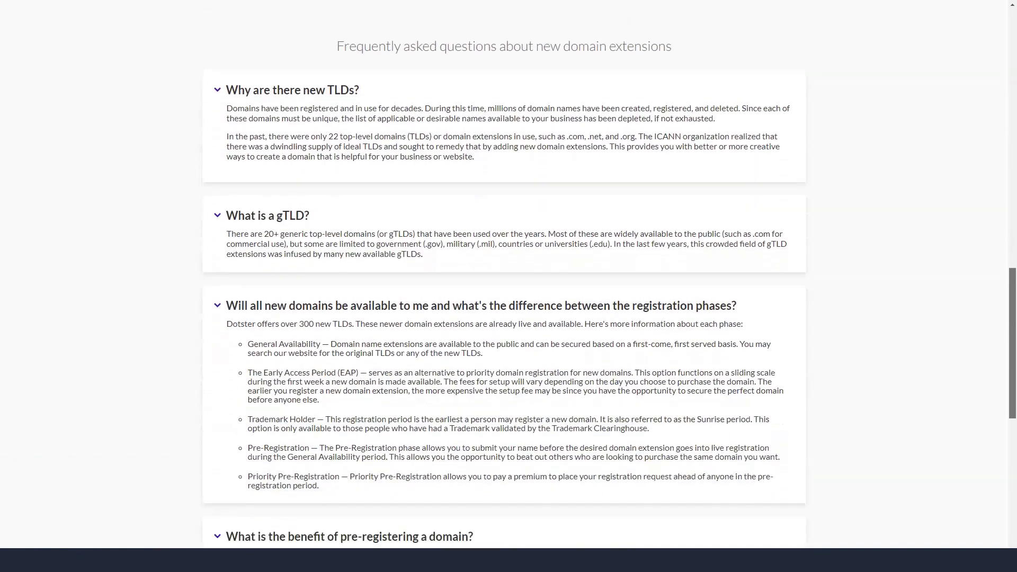
{"action": "scroll", "scroll_direction": "down", "scroll_amount": 3}
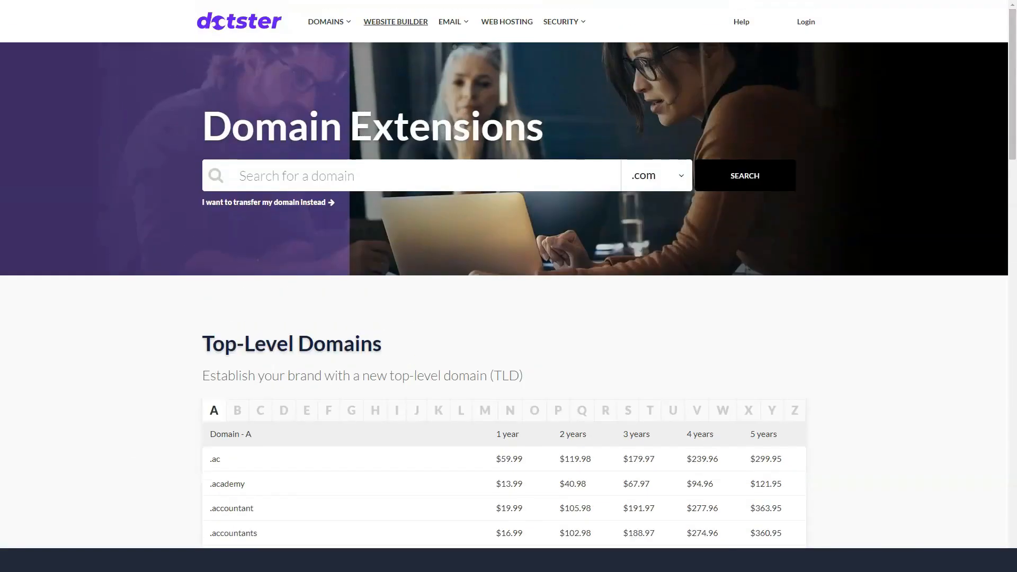
Go to the Website Builder page and read its plans, features, eCommerce and FAQ sections
{"action": "left_click", "coordinate": [396, 21]}
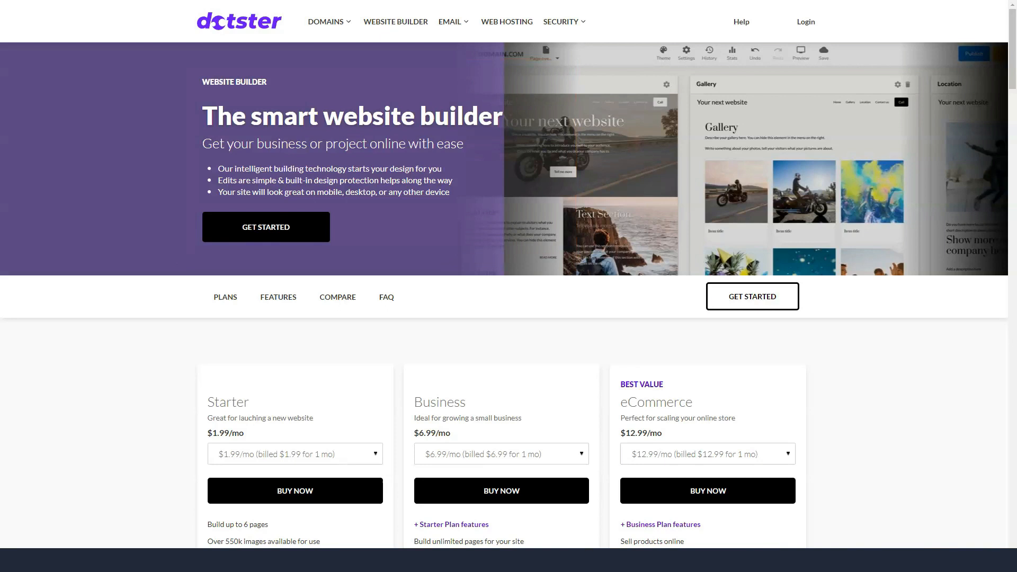
{"action": "scroll", "scroll_direction": "down", "scroll_amount": 3}
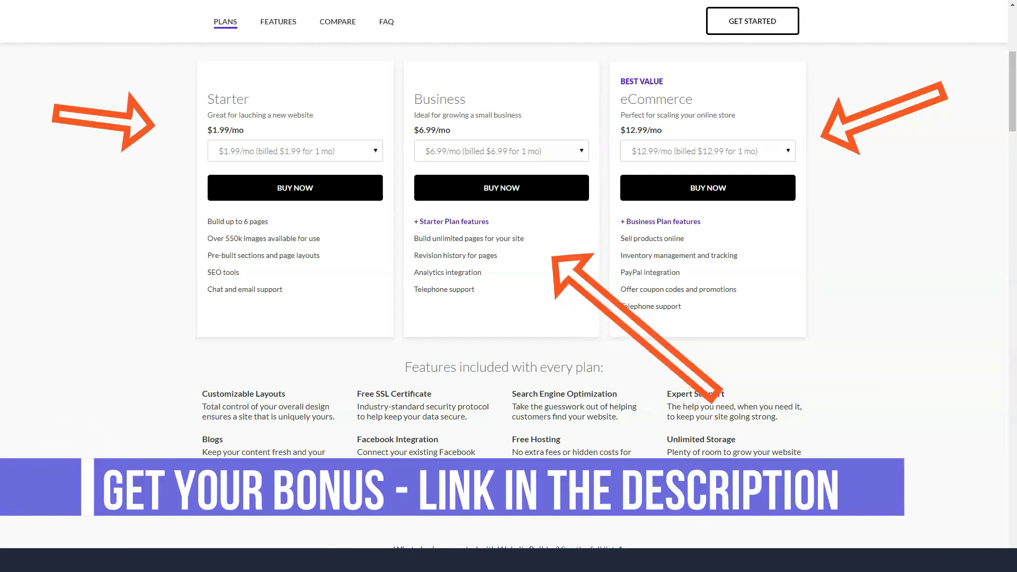
{"action": "scroll", "scroll_direction": "down", "scroll_amount": 3}
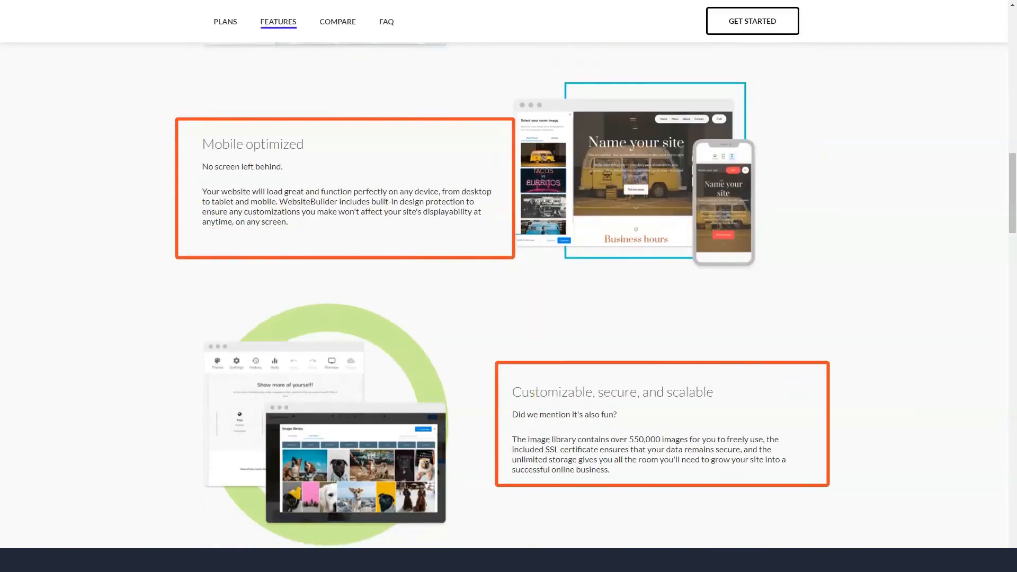
{"action": "scroll", "scroll_direction": "down", "scroll_amount": 3}
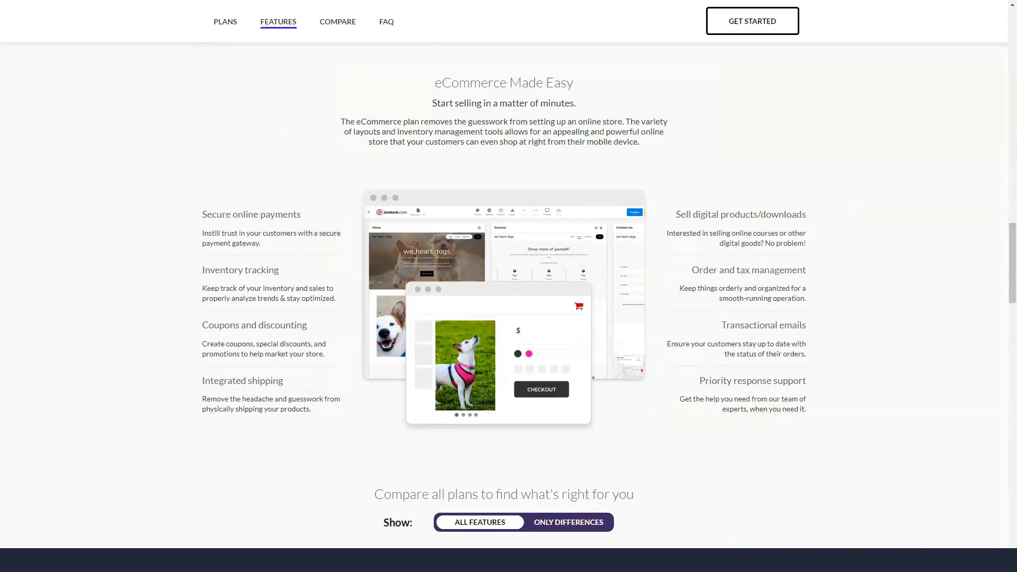
{"action": "scroll", "scroll_direction": "down", "scroll_amount": 3}
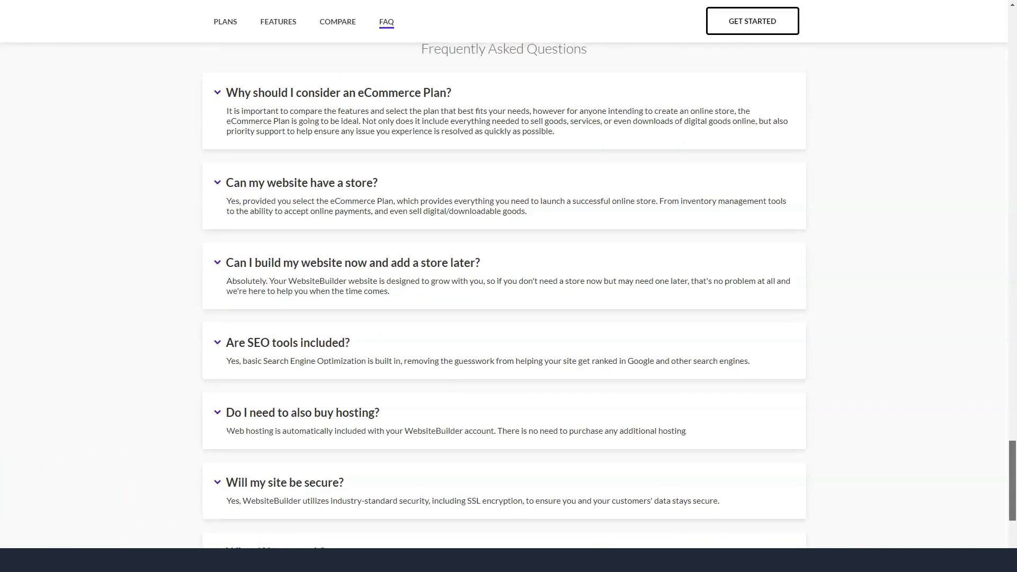
{"action": "scroll", "scroll_direction": "down", "scroll_amount": 3}
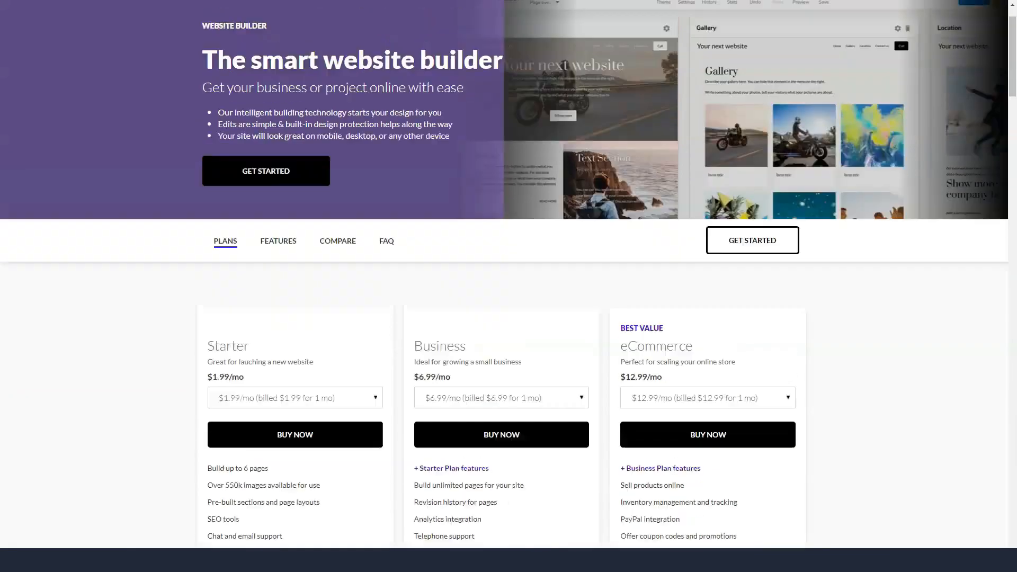
{"action": "scroll", "scroll_direction": "up", "scroll_amount": 3}
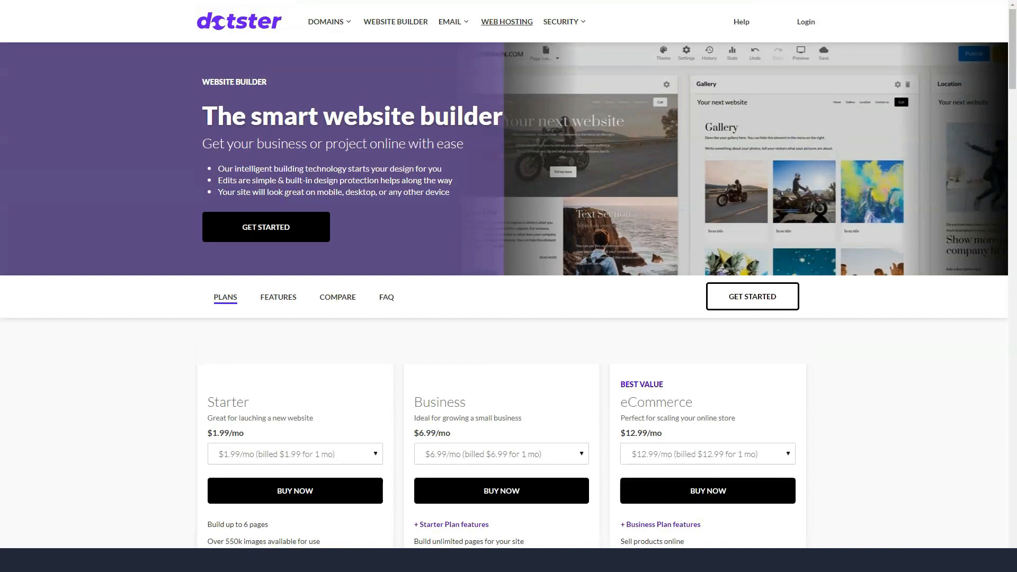
Go to the Web Hosting page from the top navigation
{"action": "left_click", "coordinate": [507, 21]}
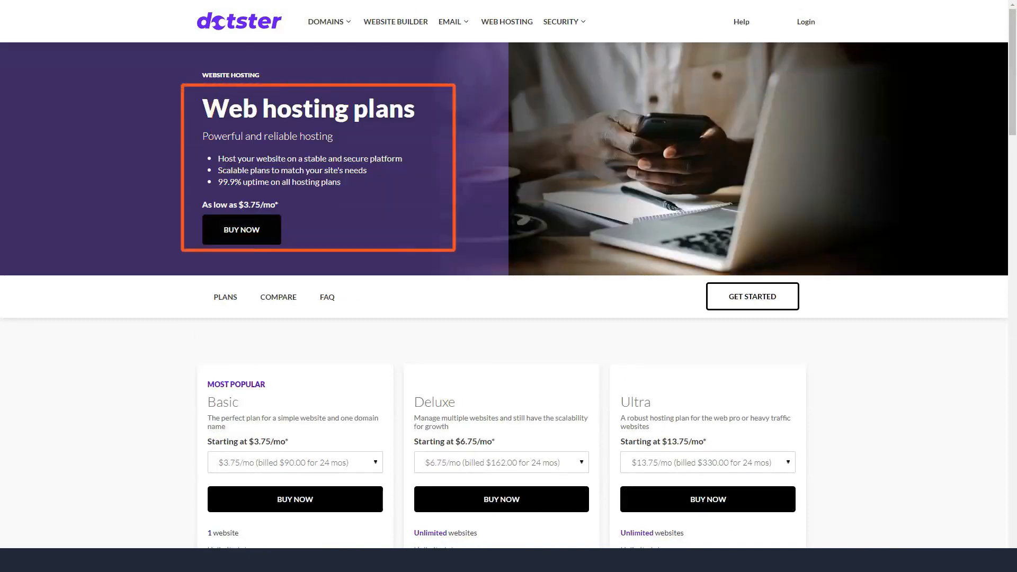
Read the Web Hosting plans, comparison table and hosting FAQs, then show the Security products menu
{"action": "scroll", "scroll_direction": "down", "scroll_amount": 3}
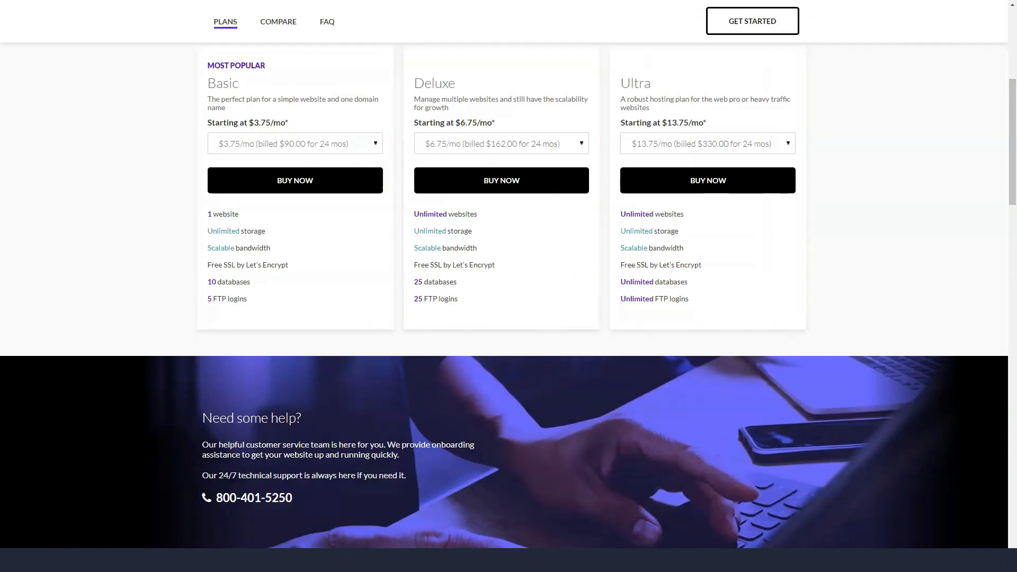
{"action": "scroll", "scroll_direction": "down", "scroll_amount": 3}
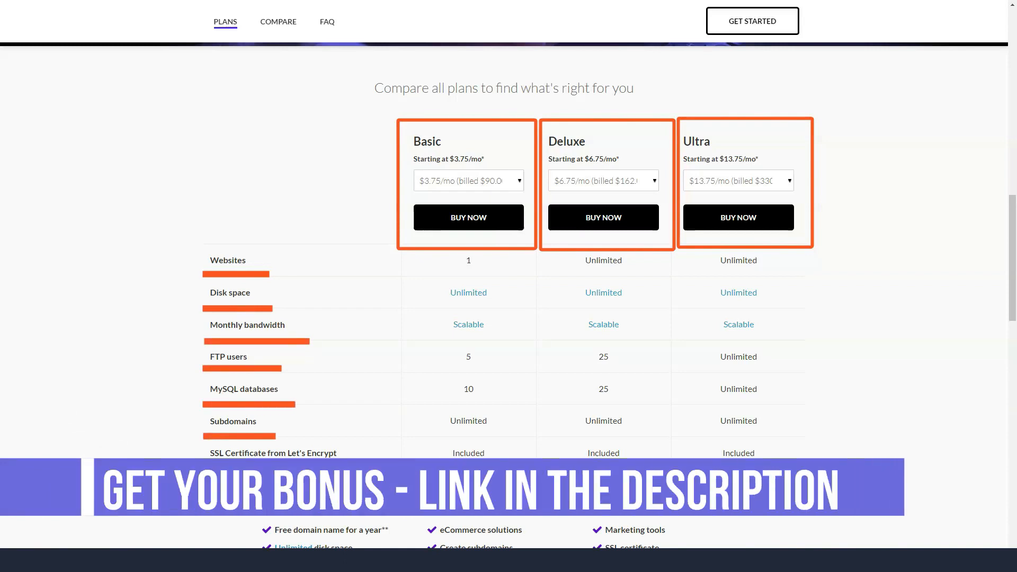
{"action": "scroll", "scroll_direction": "down", "scroll_amount": 3}
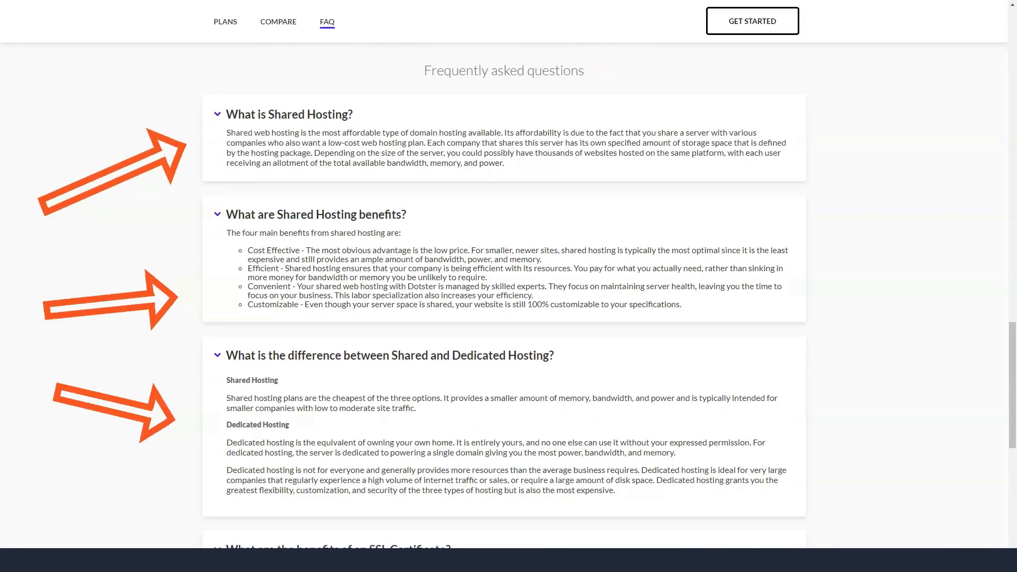
{"action": "scroll", "scroll_direction": "down", "scroll_amount": 3}
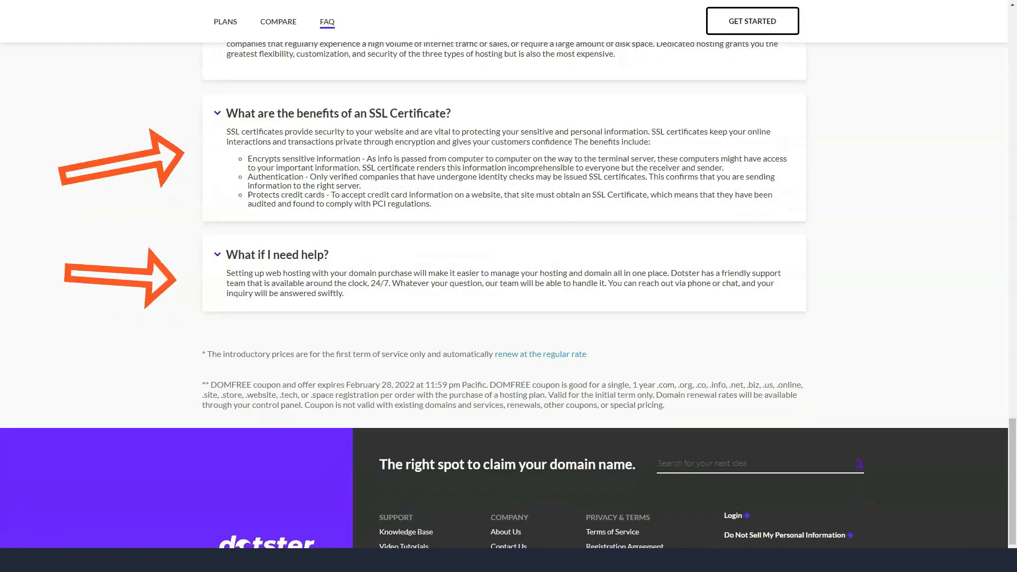
{"action": "scroll", "scroll_direction": "up", "scroll_amount": 3}
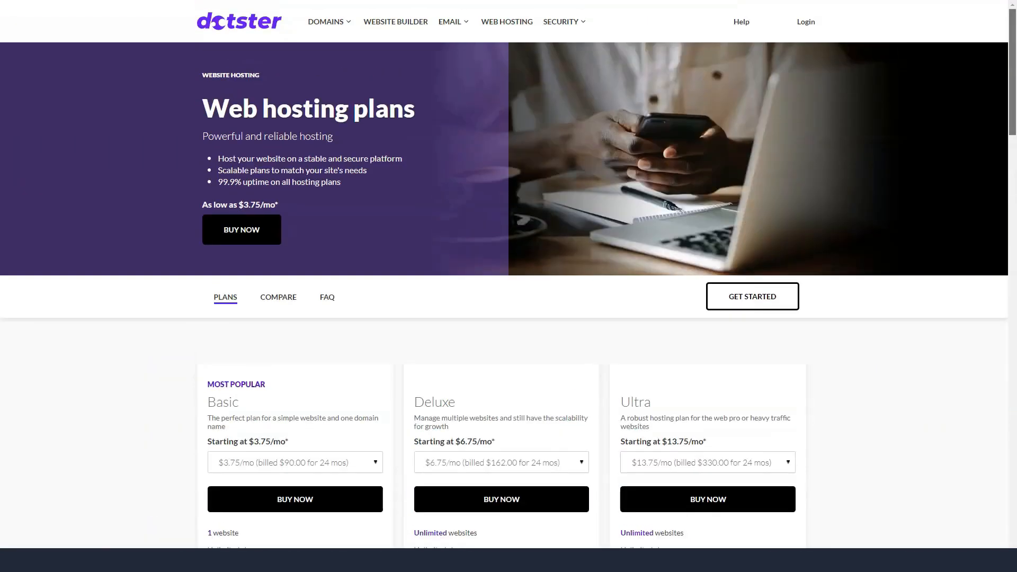
{"action": "left_click", "coordinate": [561, 22]}
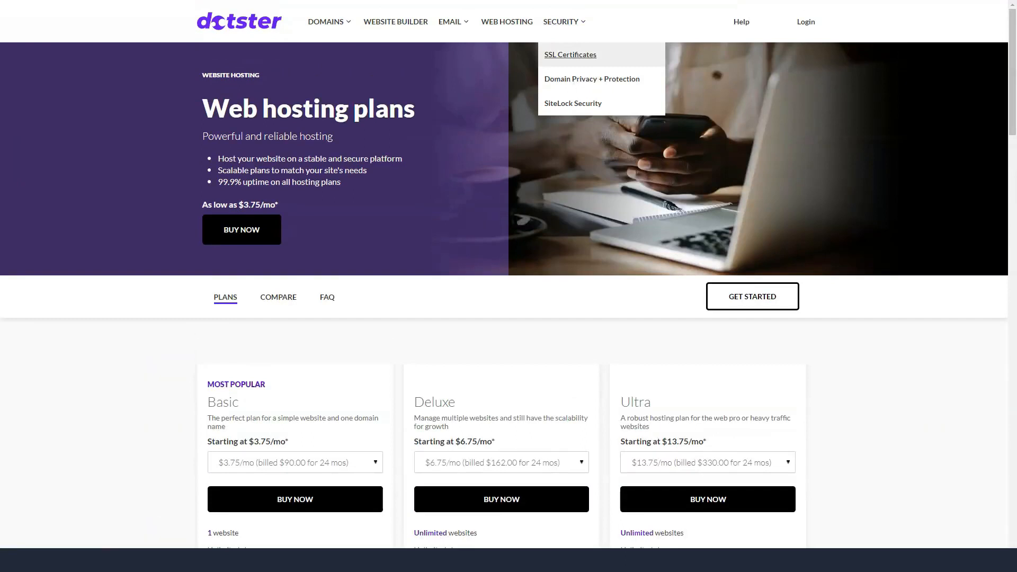
Go to SSL Certificates and show the billing-term options for Domain Validated and E-commerce SSL
{"action": "left_click", "coordinate": [570, 54]}
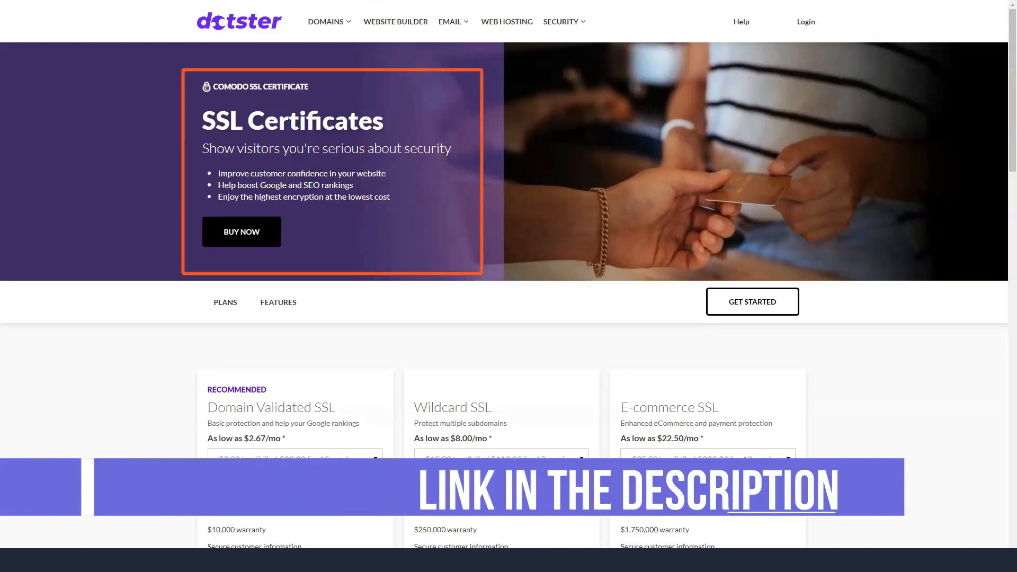
{"action": "scroll", "scroll_direction": "down", "scroll_amount": 3}
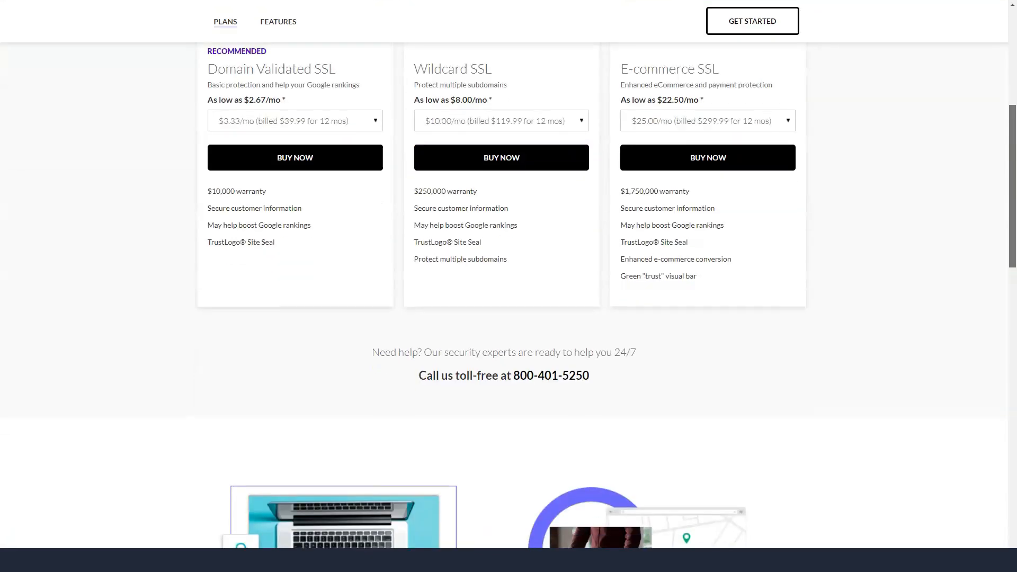
{"action": "scroll", "scroll_direction": "up", "scroll_amount": 3}
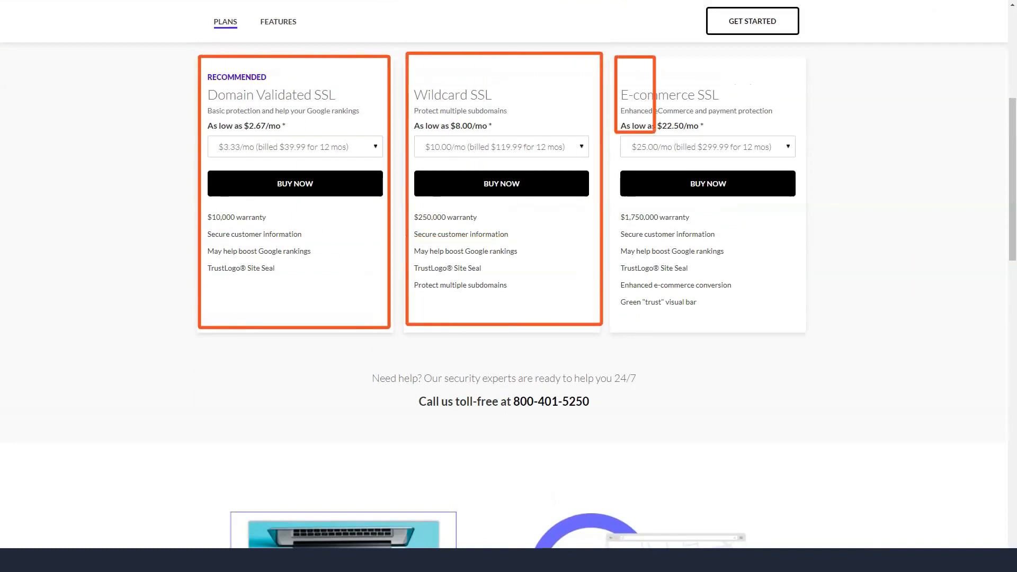
{"action": "left_click", "coordinate": [295, 146]}
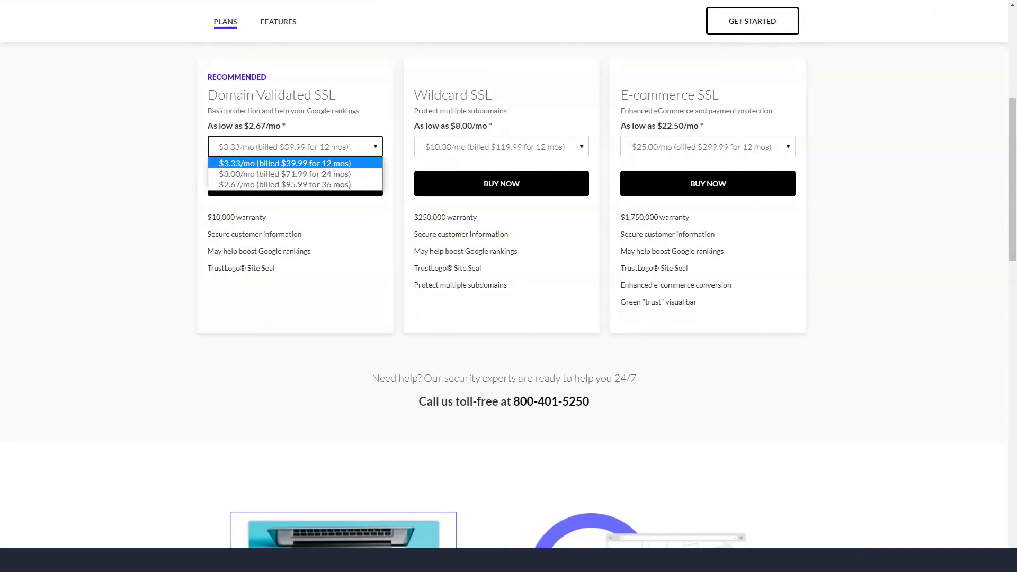
{"action": "left_click", "coordinate": [707, 146]}
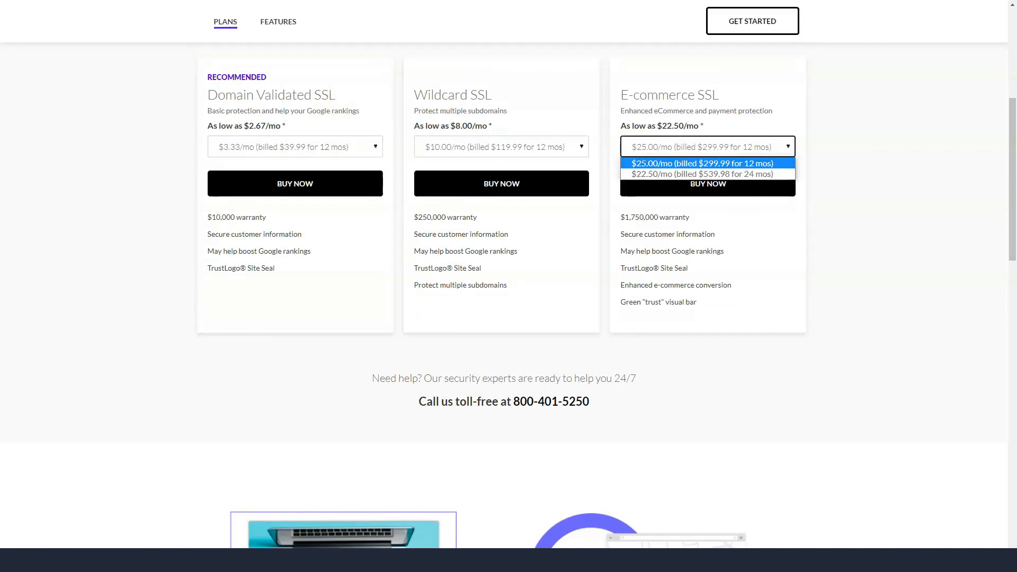
Read the SSL plan features further down, then go to Domain Privacy + Protection
{"action": "scroll", "scroll_direction": "down", "scroll_amount": 3}
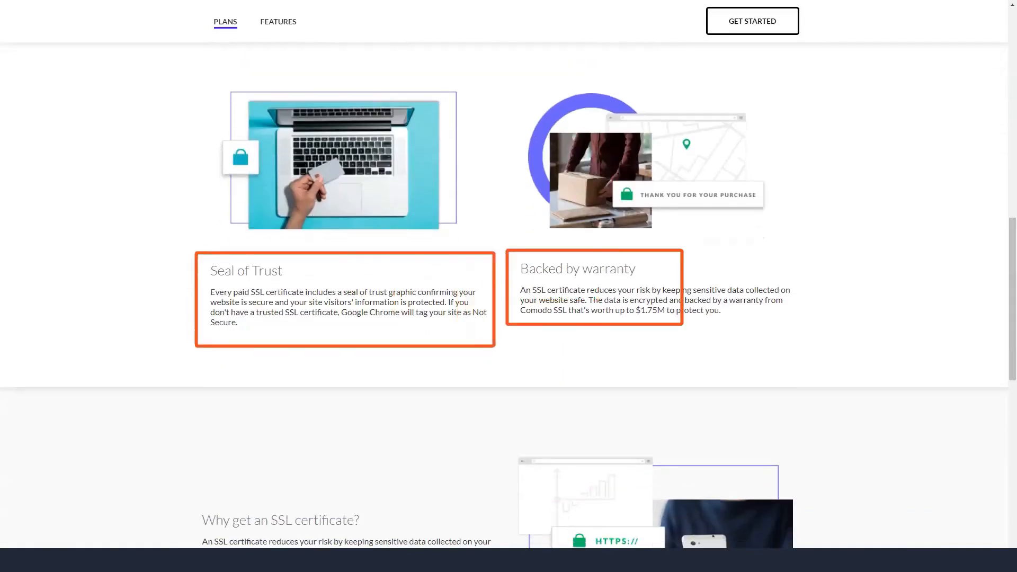
{"action": "scroll", "scroll_direction": "down", "scroll_amount": 3}
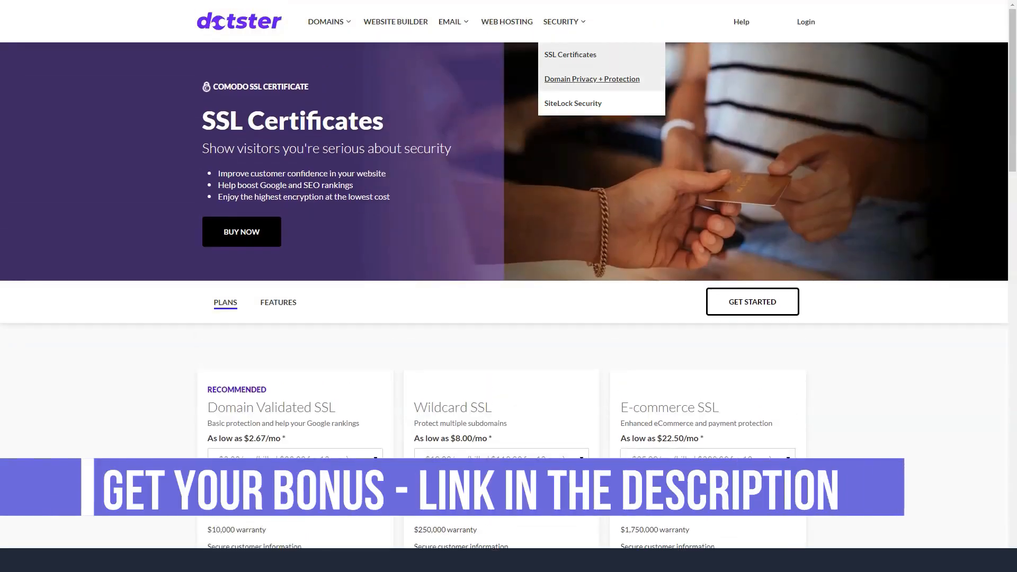
{"action": "left_click", "coordinate": [591, 79]}
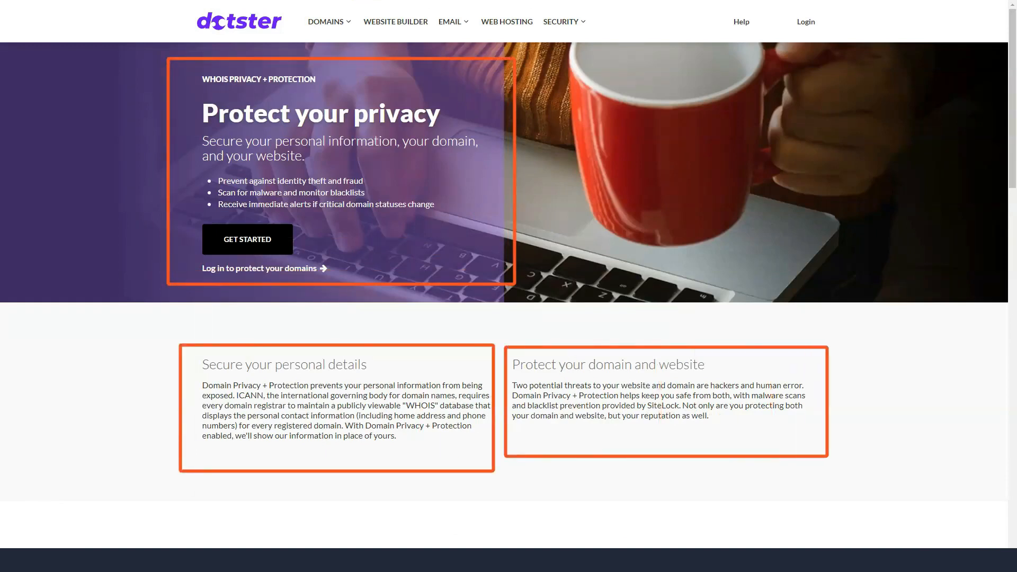
Read the Domain Privacy + Protection benefits, comparison and FAQs down to the last question
{"action": "scroll", "scroll_direction": "down", "scroll_amount": 3}
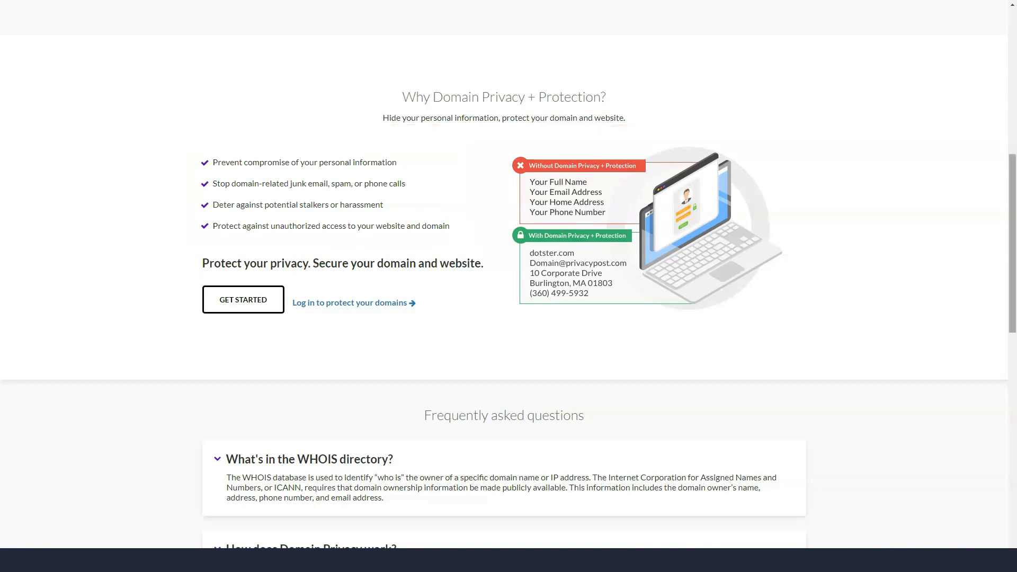
{"action": "scroll", "scroll_direction": "down", "scroll_amount": 3}
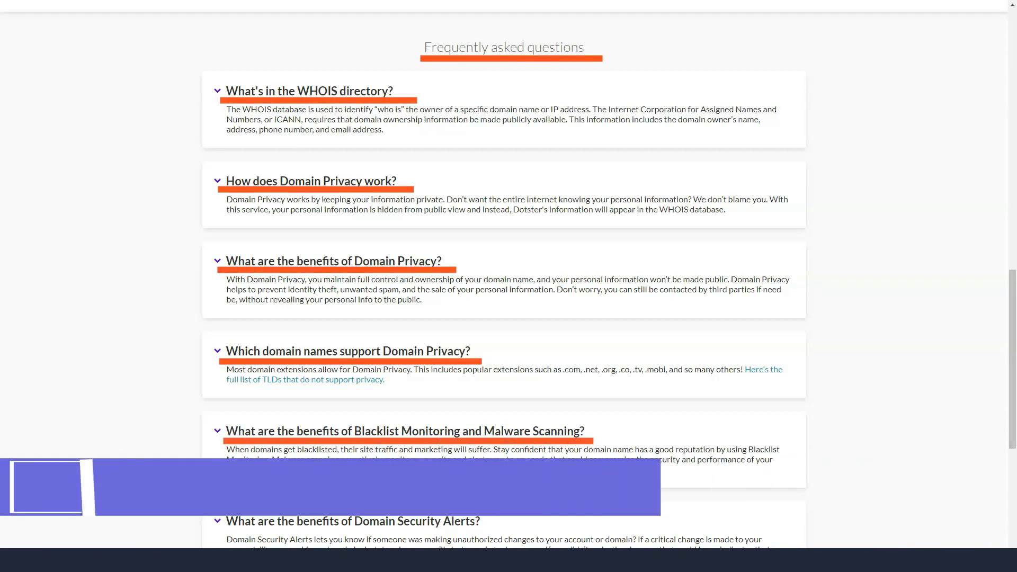
{"action": "scroll", "scroll_direction": "down", "scroll_amount": 3}
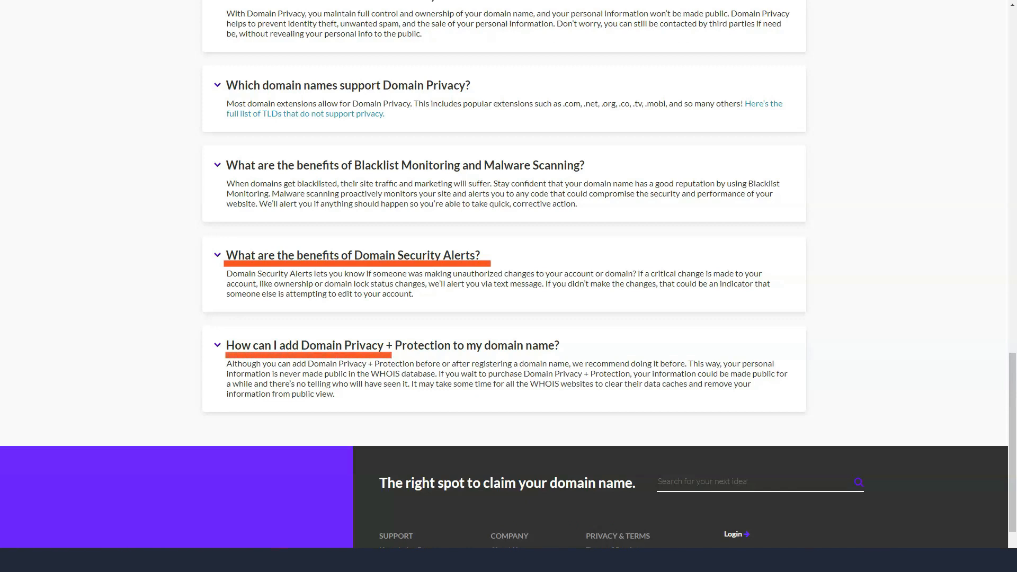
{"action": "mouse_move", "coordinate": [455, 293]}
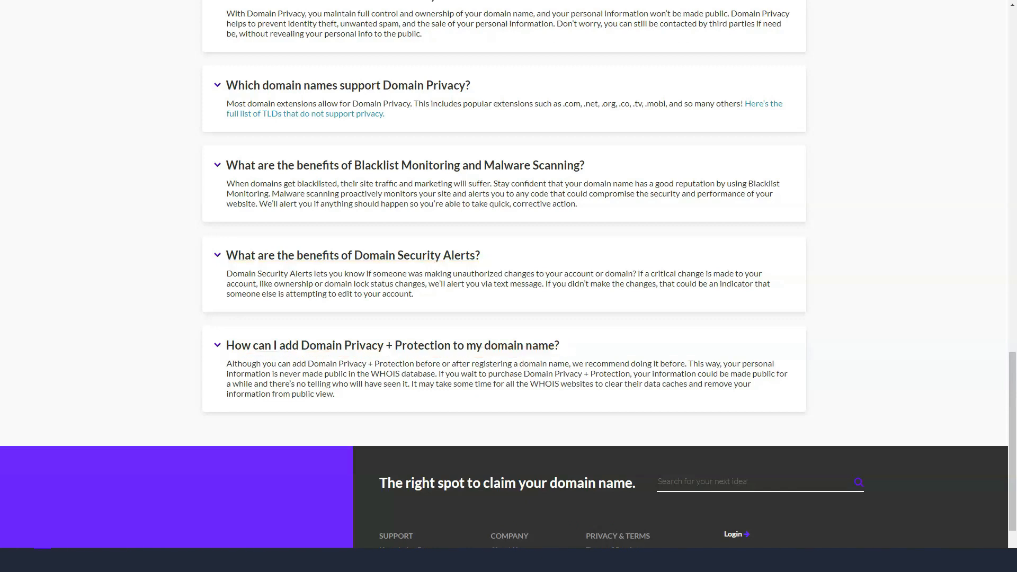